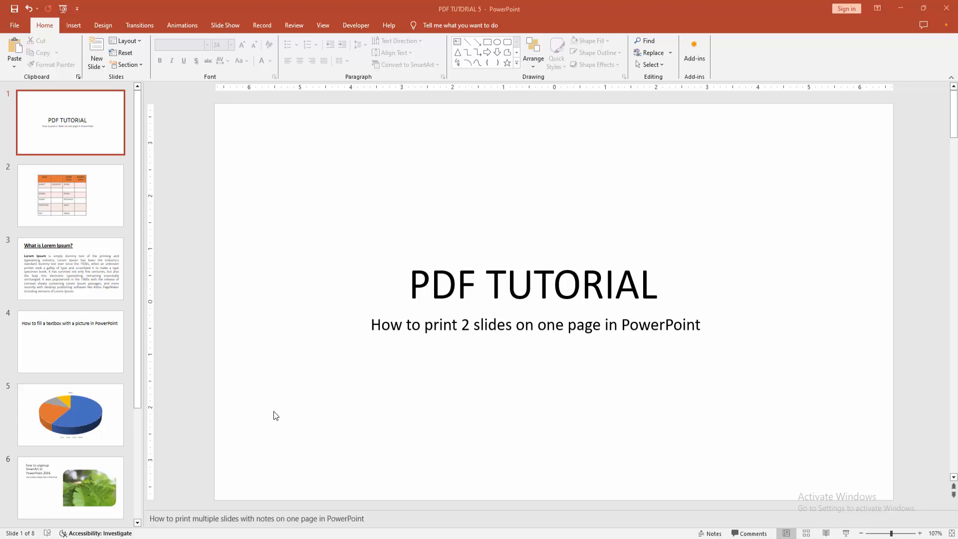
pyautogui.moveTo(15, 27)
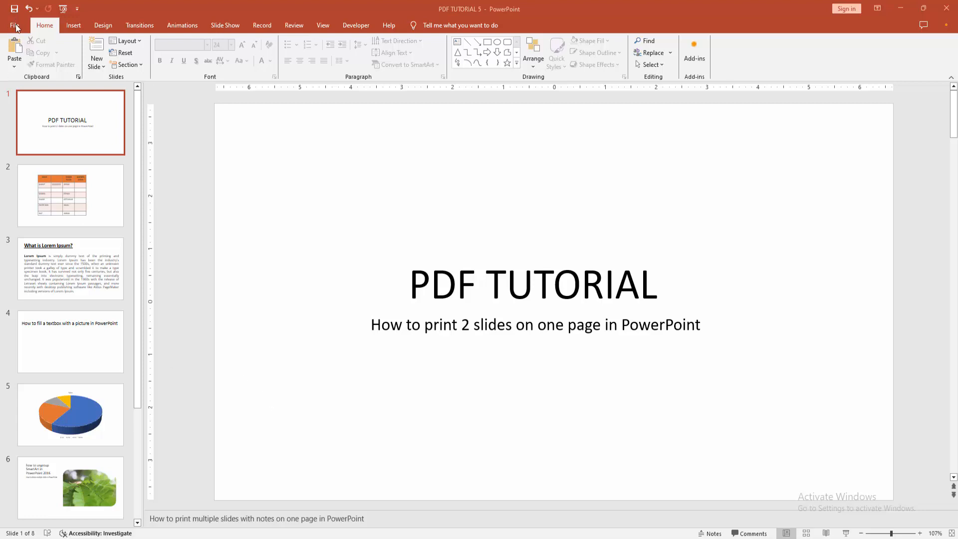
# Step: Reach the print settings and reveal the slide layout choices under Full Page Slides
pyautogui.click(15, 25)
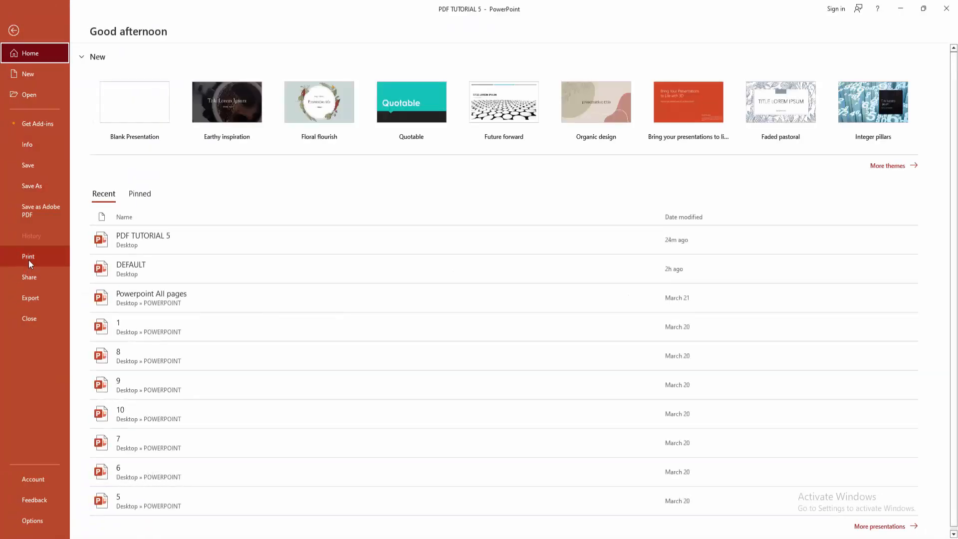
pyautogui.click(28, 257)
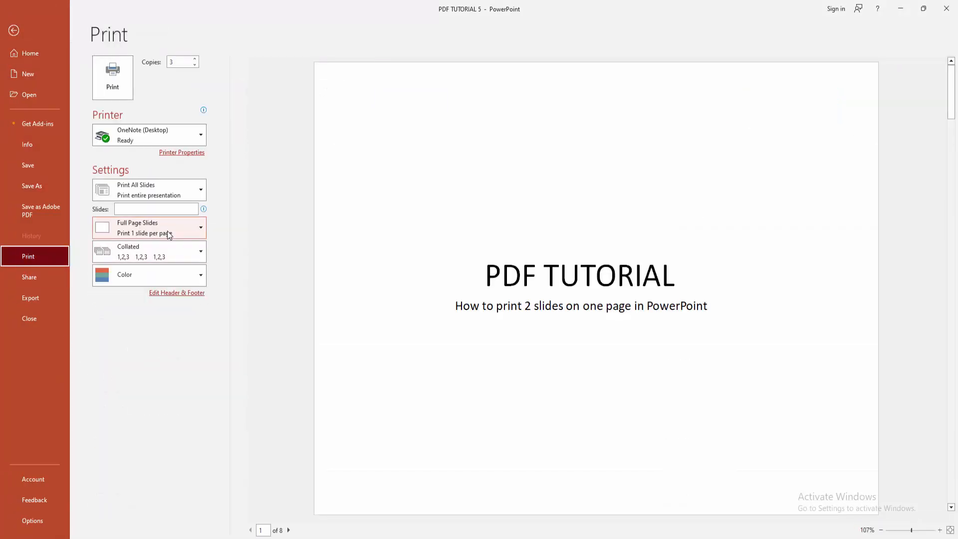
pyautogui.click(149, 228)
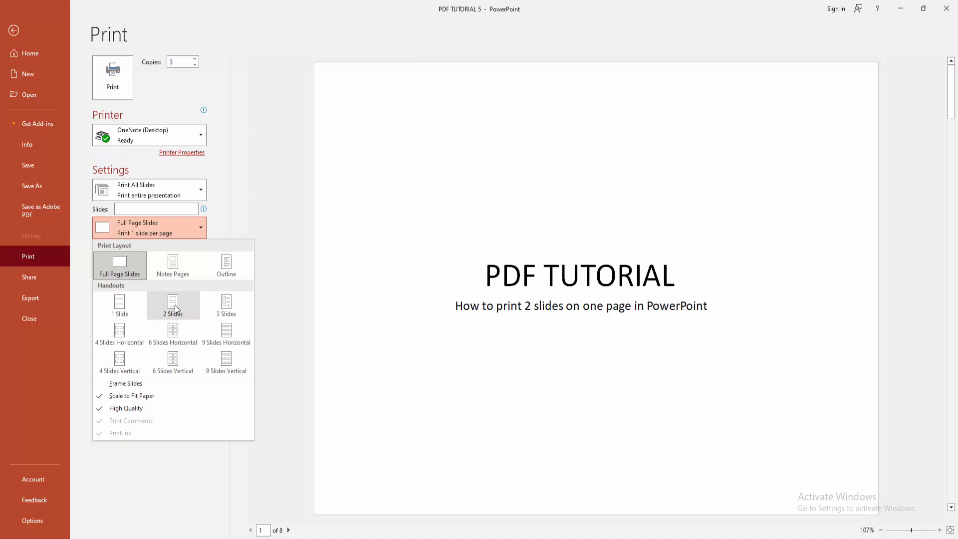
# Step: Choose 2 Slides handouts, keep copies at 1, and show the available printers list
pyautogui.click(172, 305)
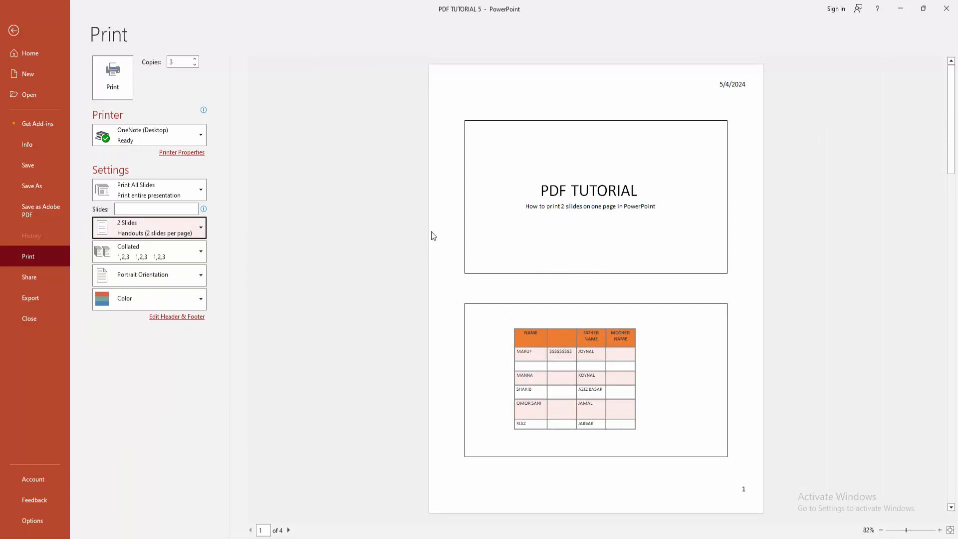
pyautogui.click(177, 61)
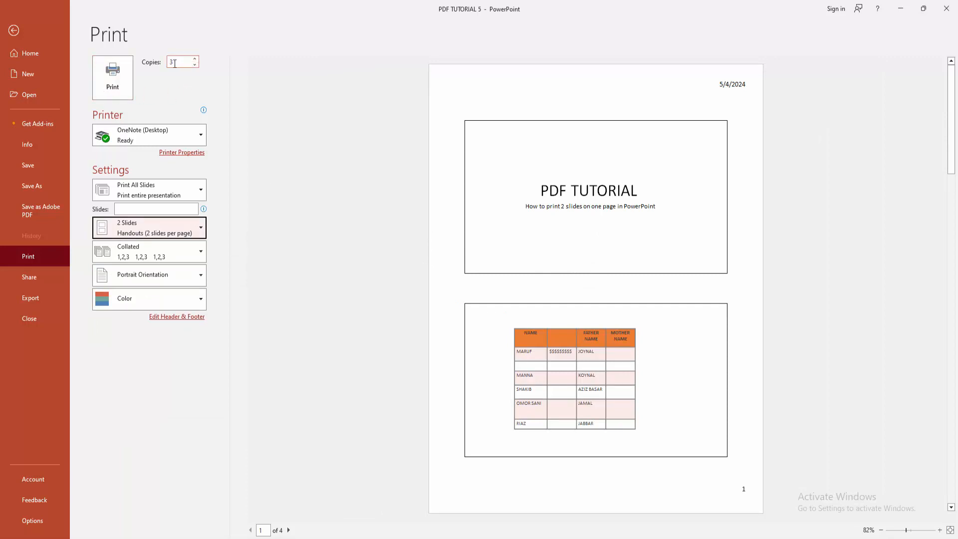
pyautogui.click(195, 66)
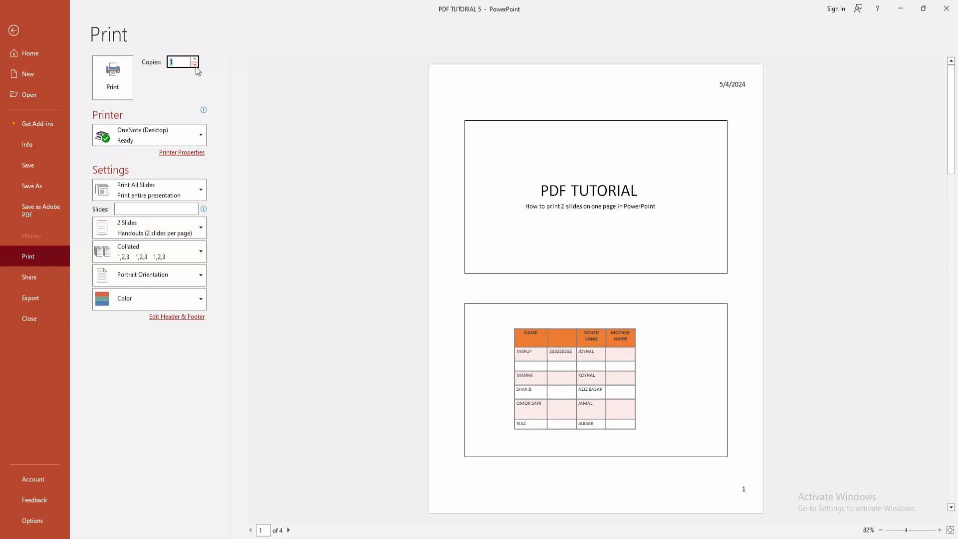
pyautogui.click(149, 135)
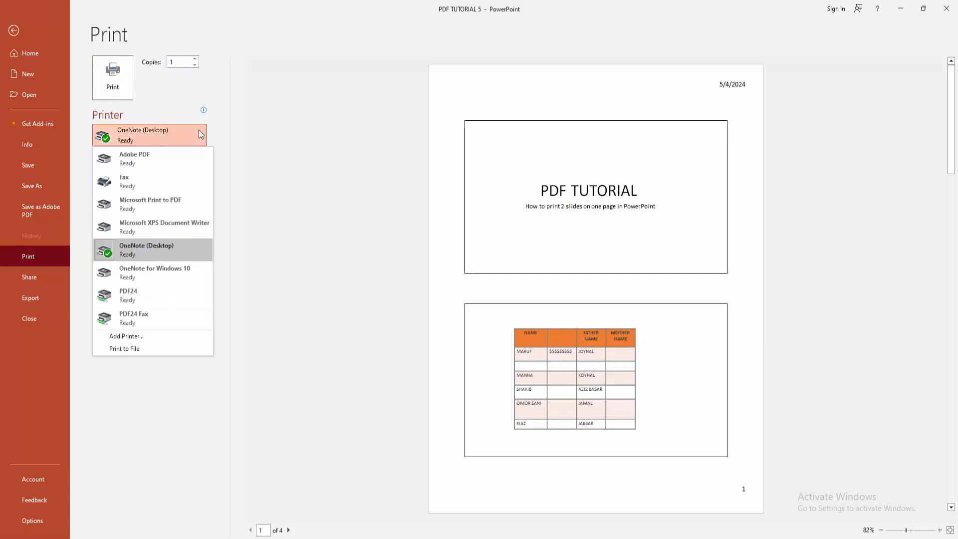